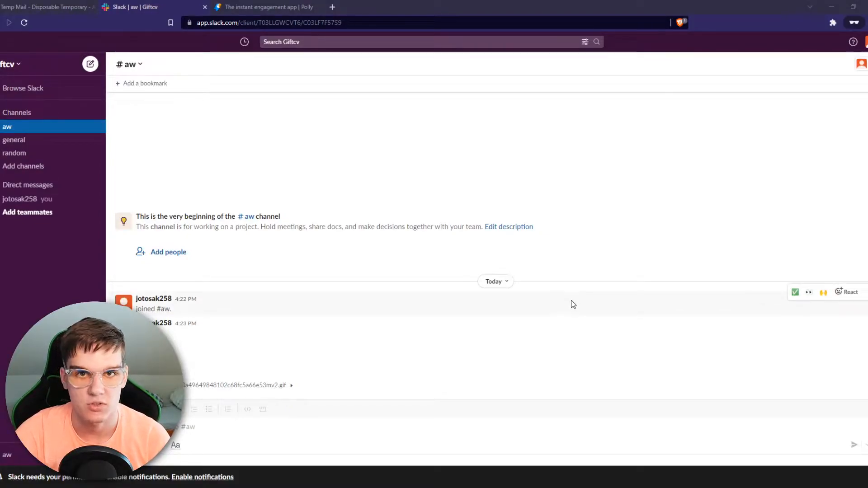
pyautogui.moveTo(418, 286)
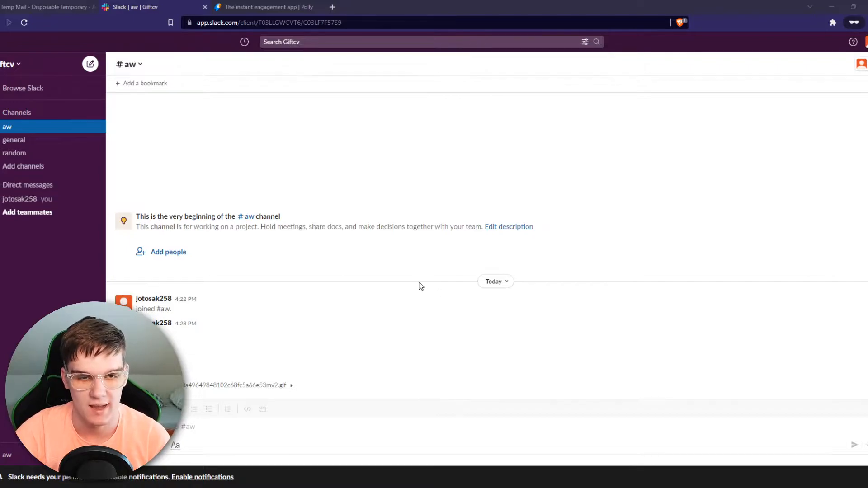
pyautogui.moveTo(323, 271)
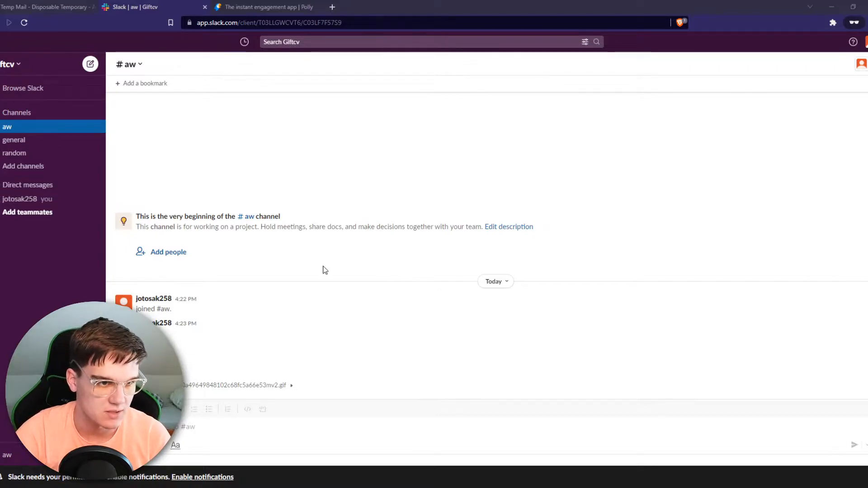
pyautogui.moveTo(182, 216)
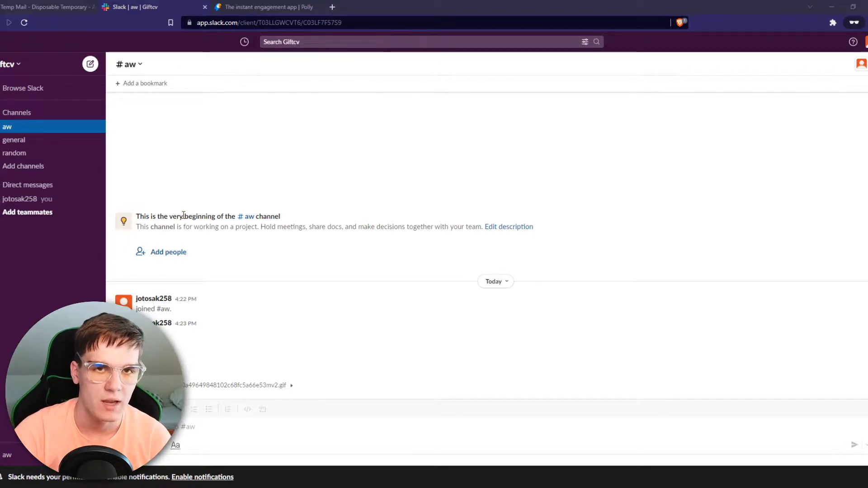
# - From the polly.ai site, choose Slack as the platform to add Polly to
pyautogui.click(266, 6)
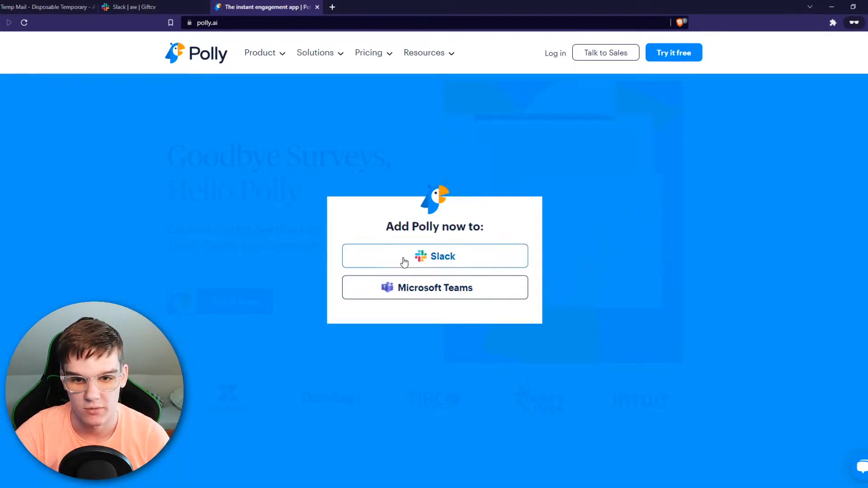
pyautogui.click(434, 255)
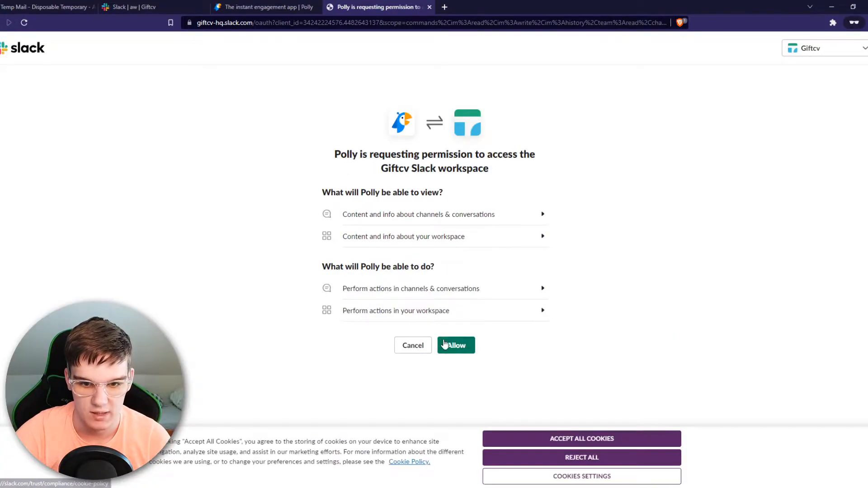
# - Allow Polly access to the Giftcv workspace and wait for the redirect to app.polly.ai
pyautogui.click(454, 344)
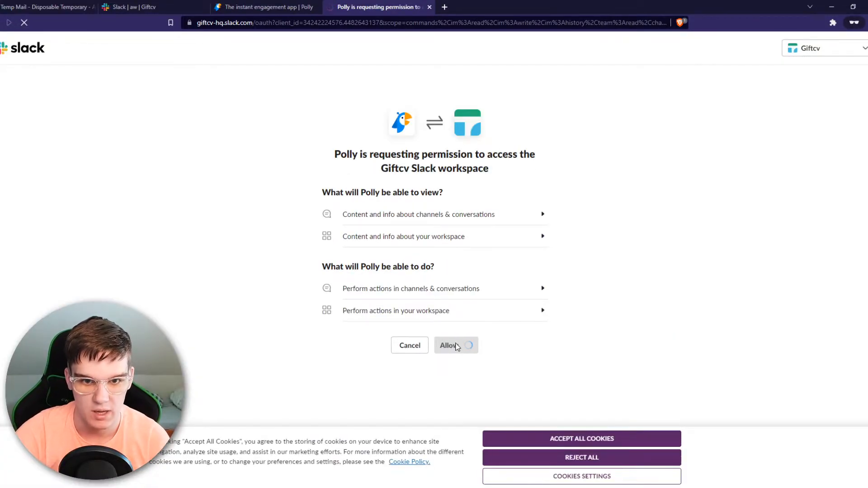
pyautogui.click(450, 344)
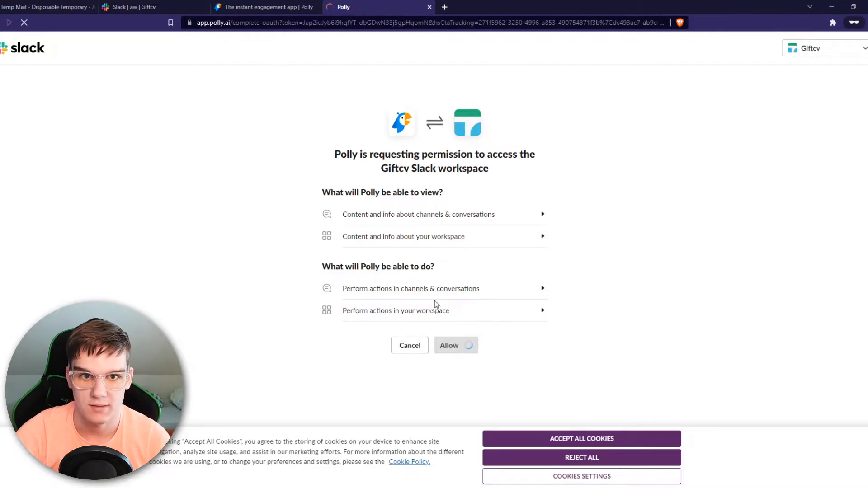
pyautogui.click(455, 345)
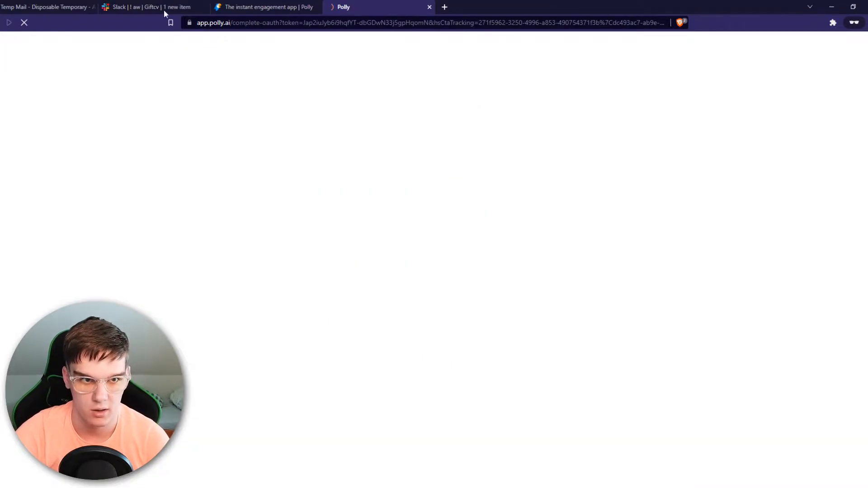
# - Confirm Polly appears under Apps, glance at #general, then land on Polly's Home tab
pyautogui.click(147, 6)
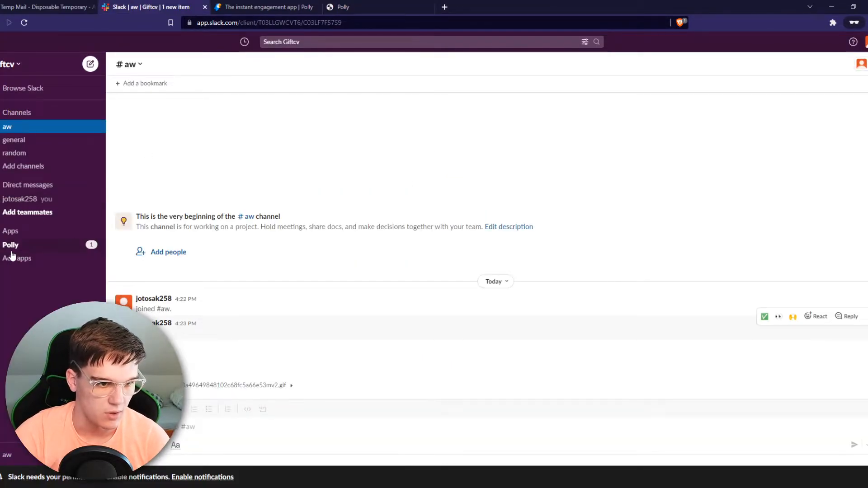
pyautogui.click(11, 245)
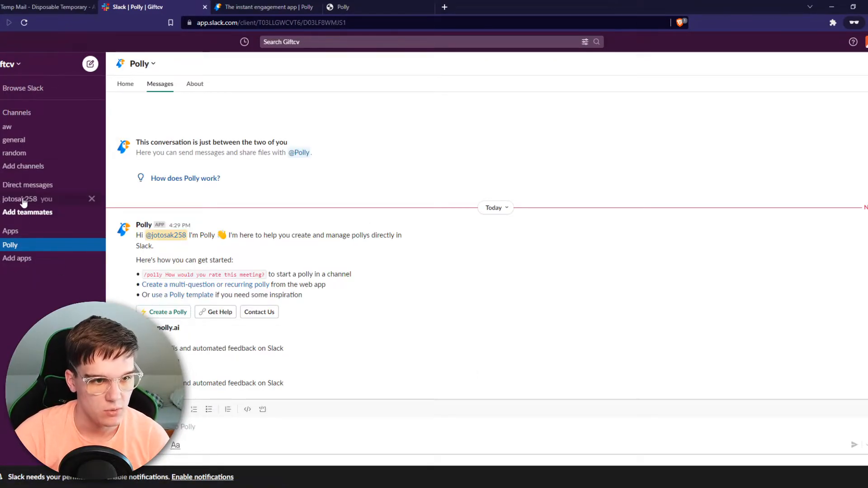
pyautogui.click(14, 140)
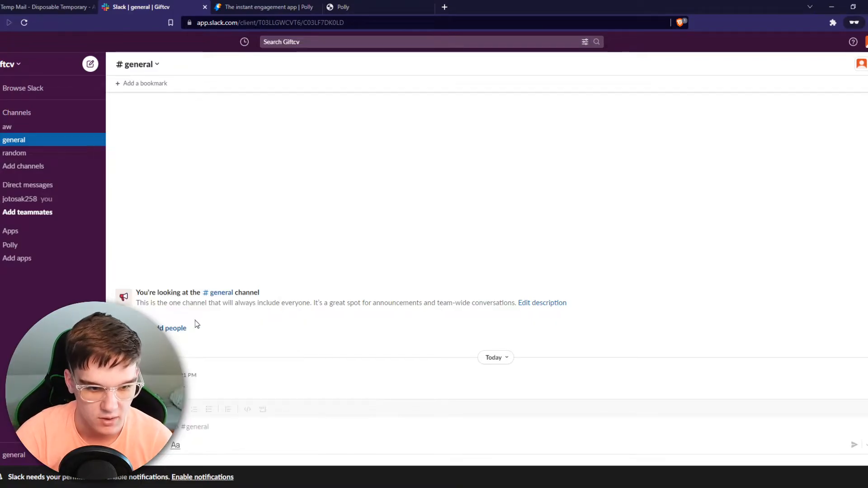
pyautogui.click(10, 245)
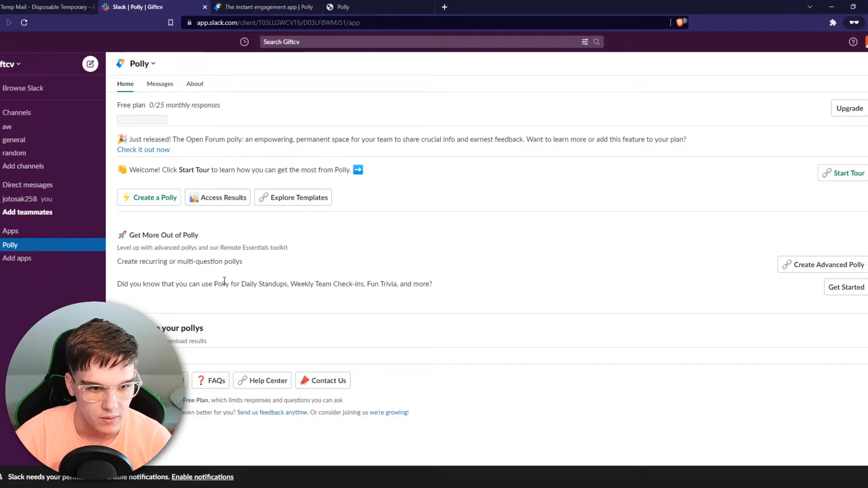
pyautogui.moveTo(149, 201)
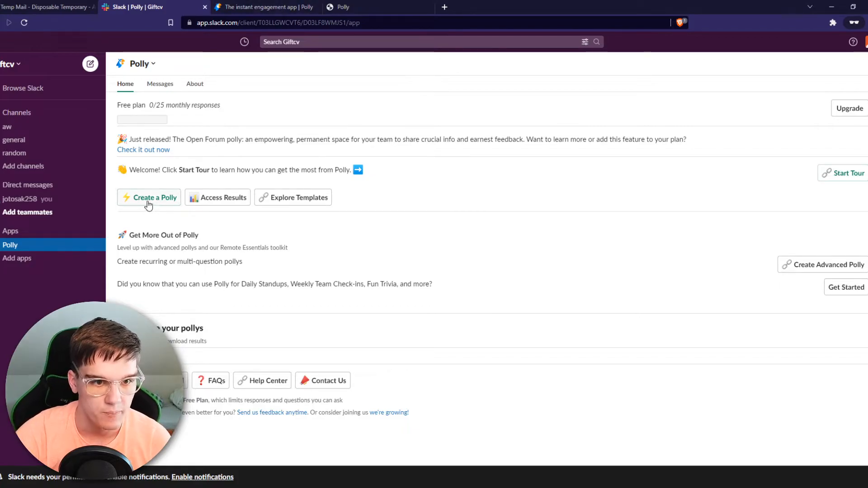
# - Create a new polly from scratch with the question "do you like cheese?" and first choice "no"
pyautogui.click(148, 198)
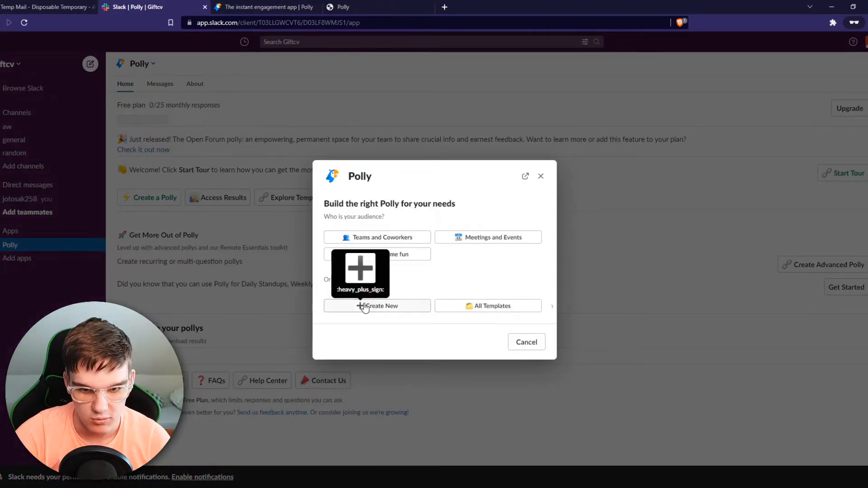
pyautogui.click(378, 305)
pyautogui.write('do yoou')
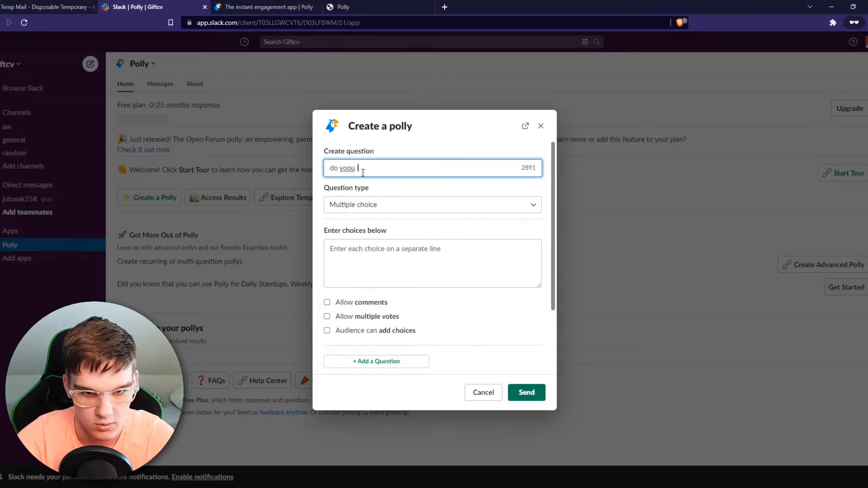
pyautogui.press('Backspace')
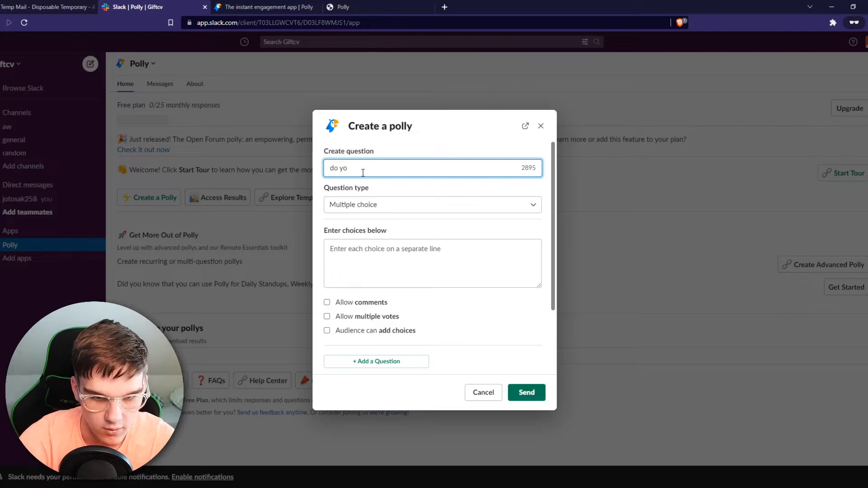
pyautogui.write('u like')
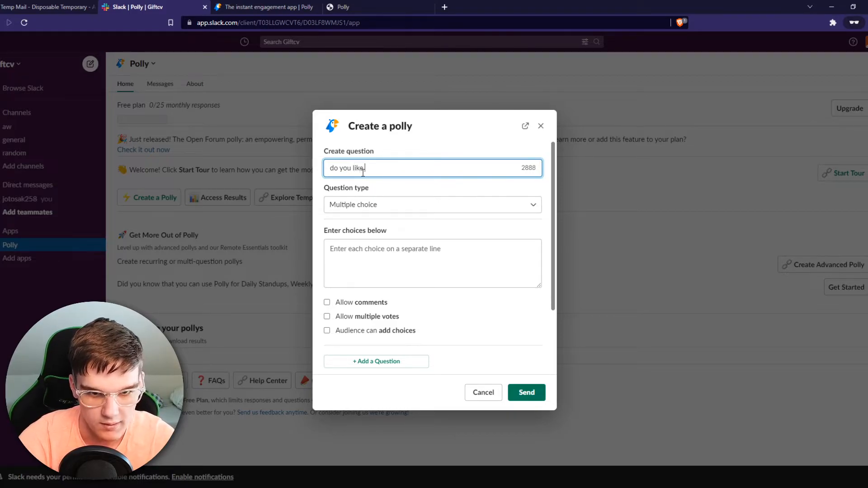
pyautogui.write('cheese?')
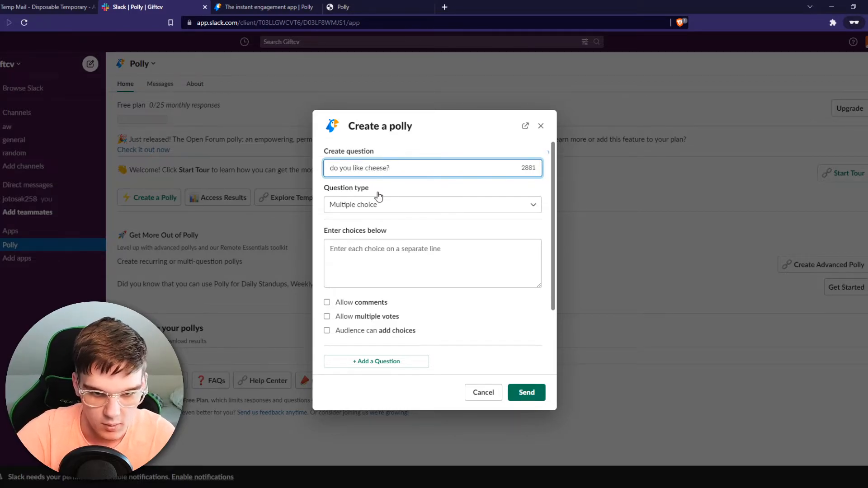
pyautogui.write('no')
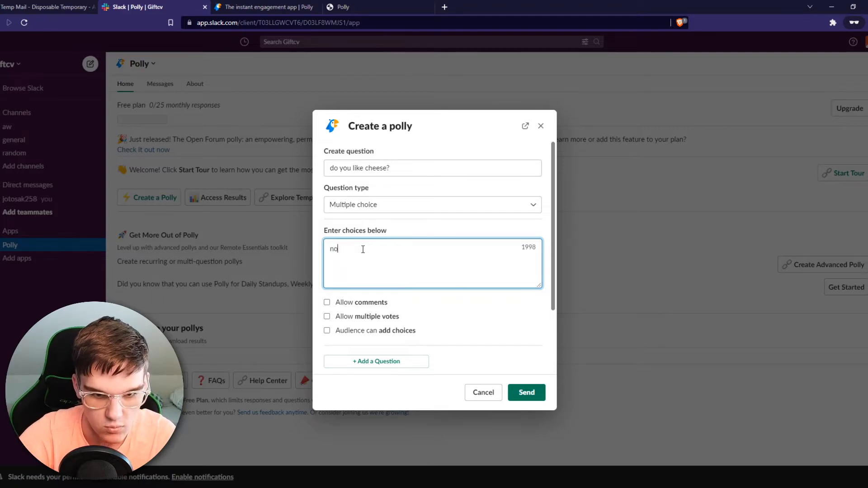
# - Try the Agree/Disagree question type, then settle on Multiple choice
pyautogui.click(433, 204)
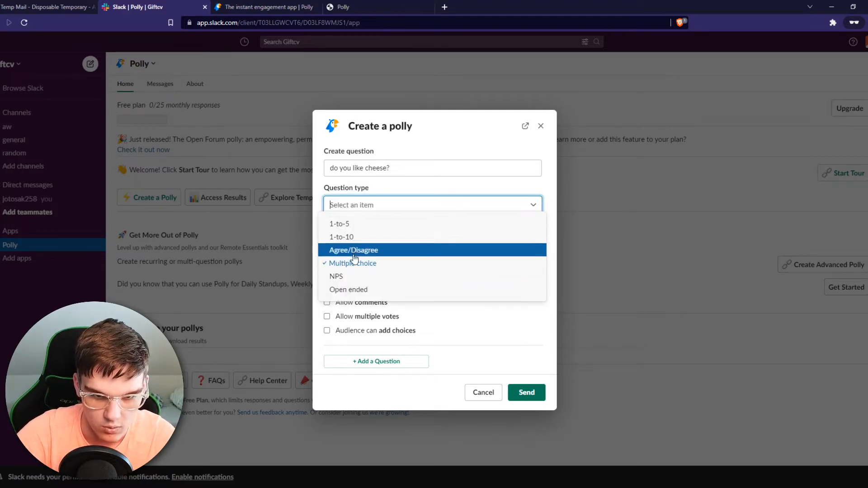
pyautogui.click(354, 250)
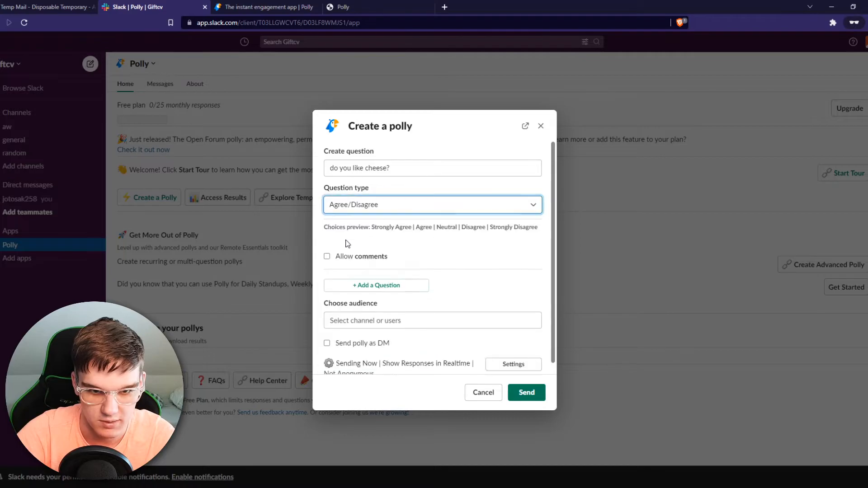
pyautogui.click(432, 205)
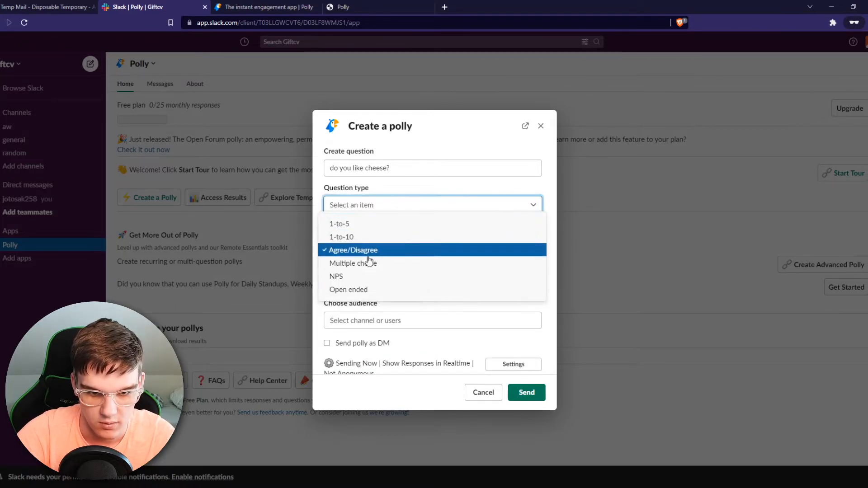
pyautogui.click(353, 263)
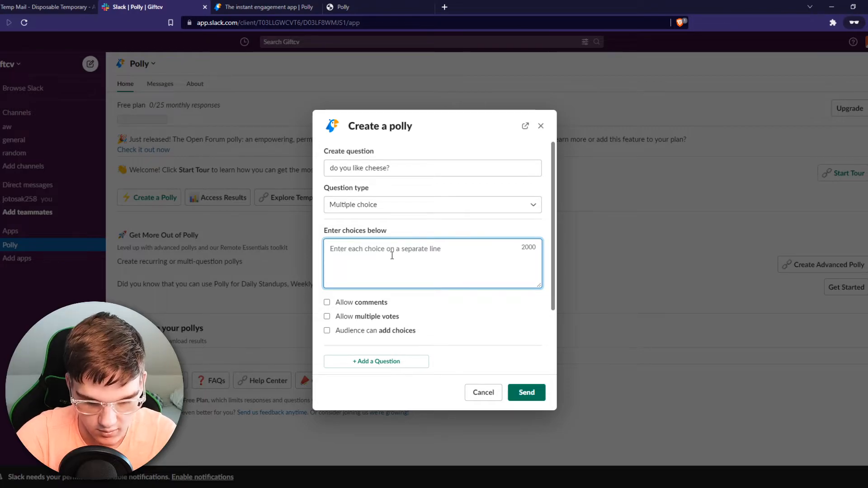
# - Add choices yes and a bit, set the audience to #general, and send the poll
pyautogui.write('yes')
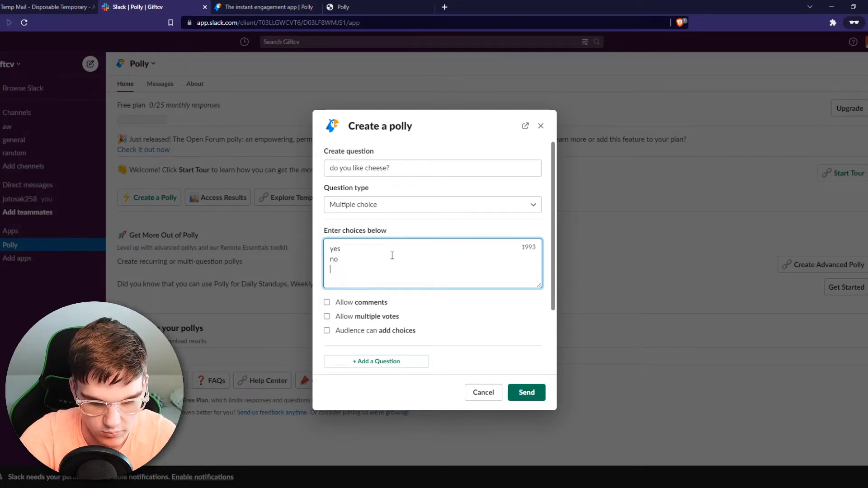
pyautogui.write('a bit')
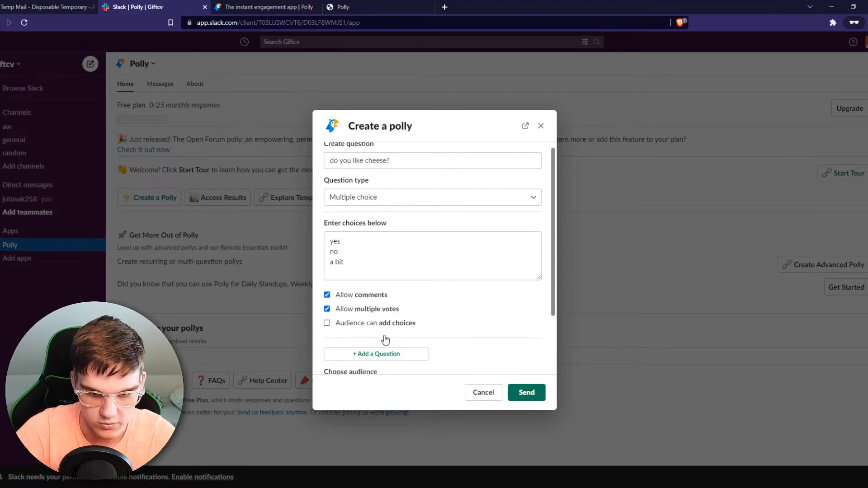
pyautogui.click(432, 308)
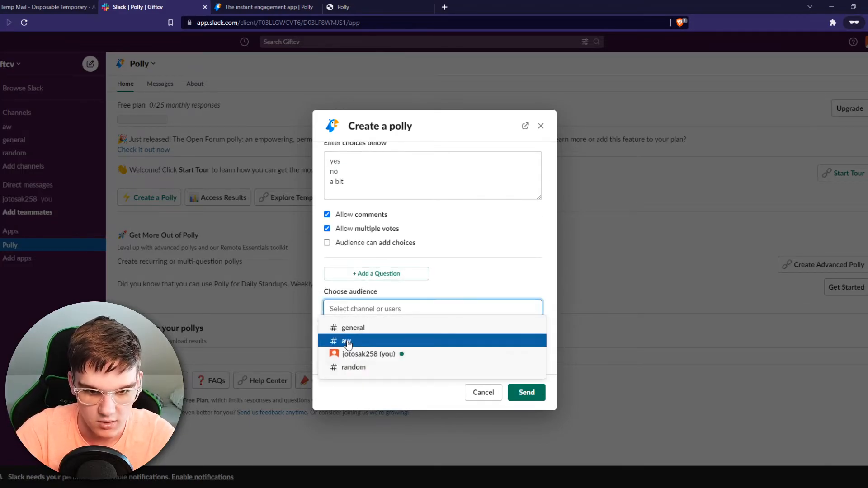
pyautogui.click(353, 327)
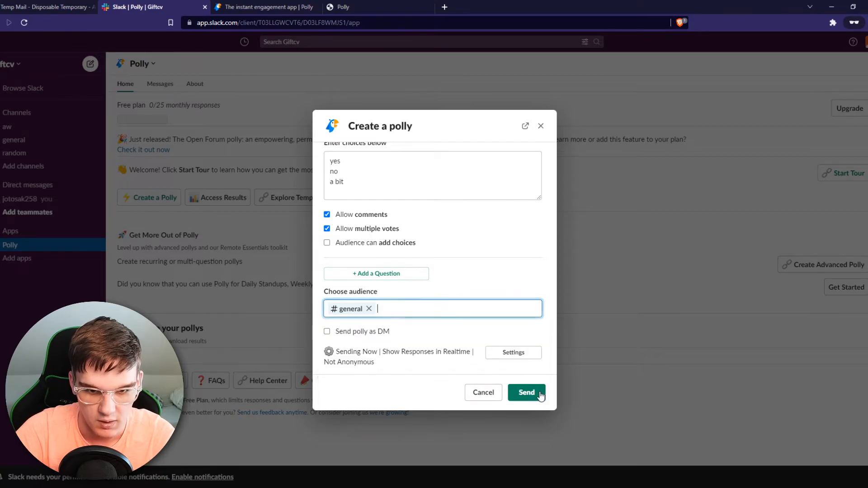
pyautogui.click(526, 392)
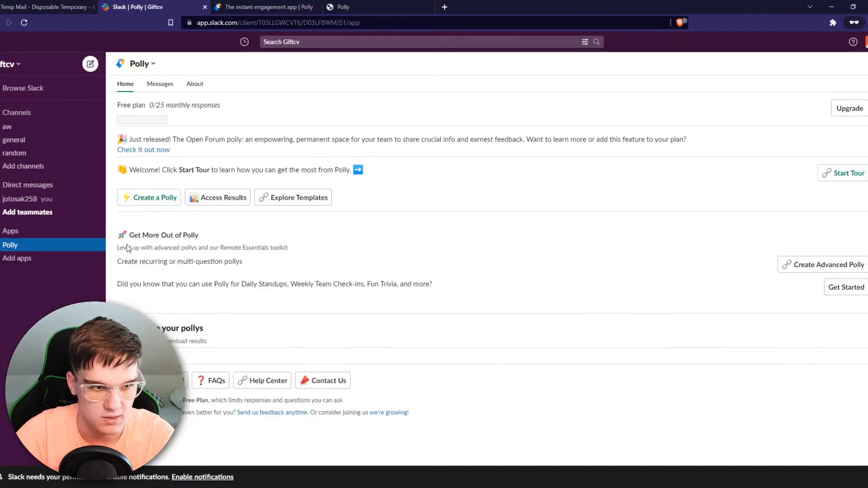
# - In #general, vote on the cheese poll so no and a bit each show 50%, then close the results
pyautogui.click(13, 139)
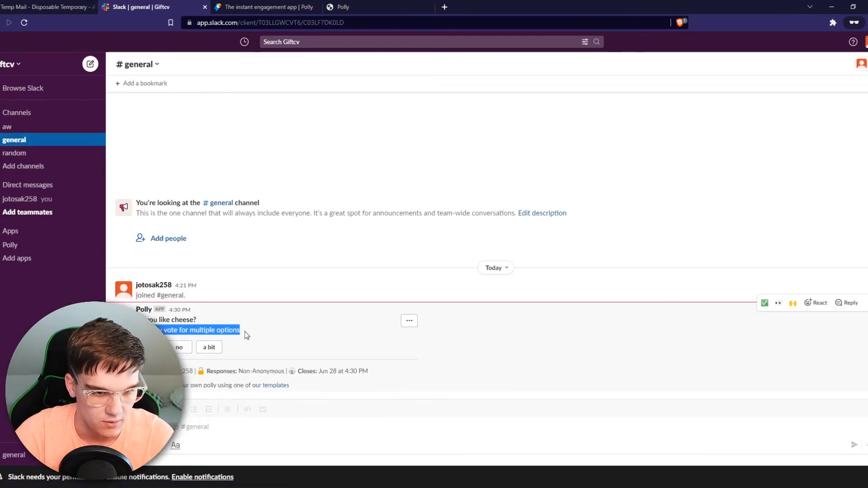
pyautogui.click(209, 347)
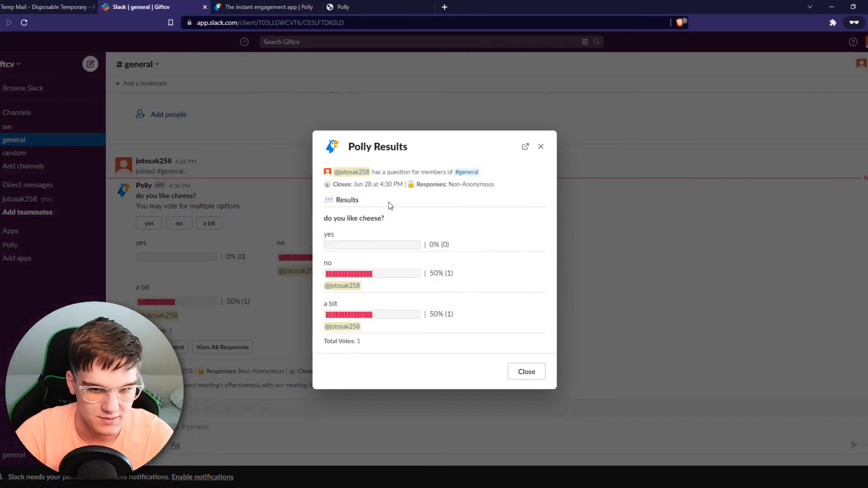
pyautogui.click(525, 371)
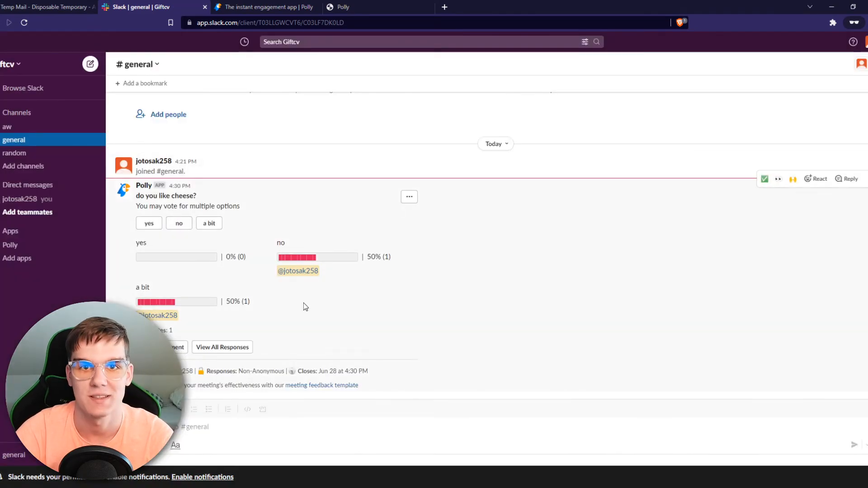